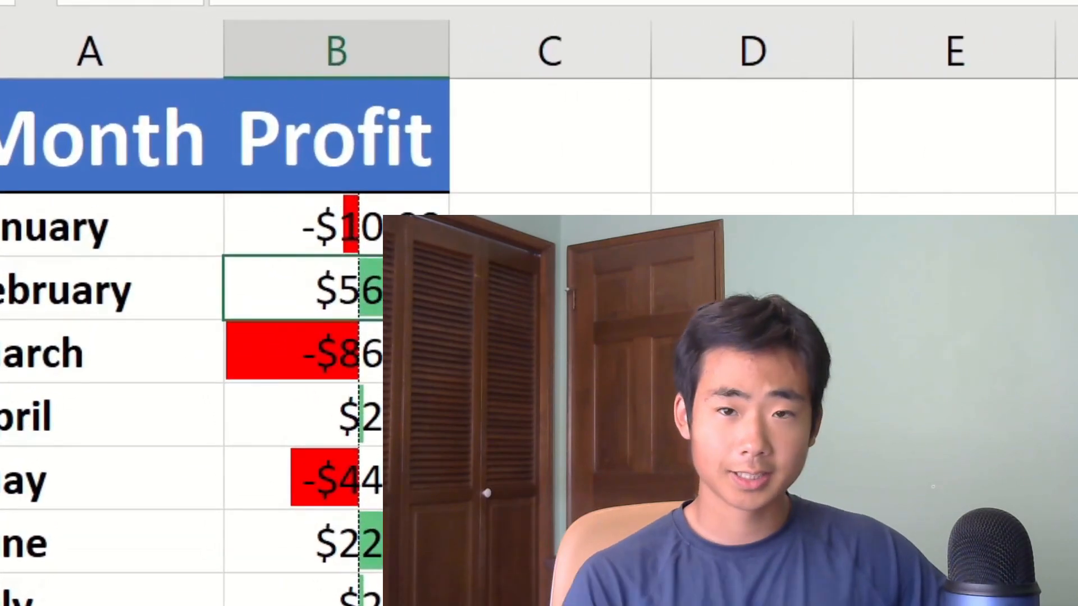
Browse the Data Bars styles under Conditional Formatting for Profit cells B2:B13
left_click(589, 68)
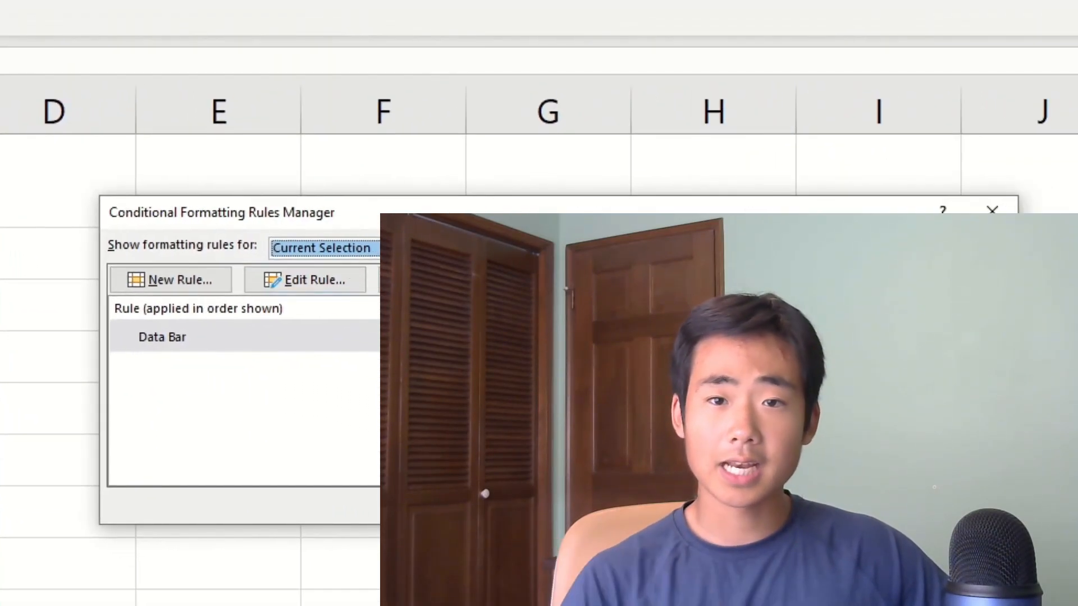
left_click(307, 279)
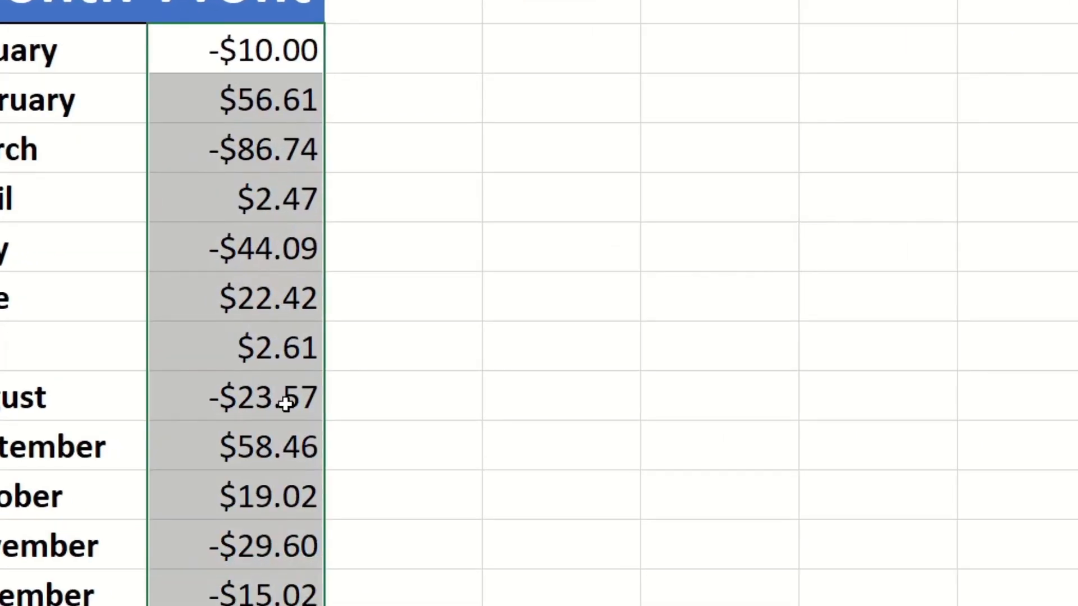
left_click(491, 55)
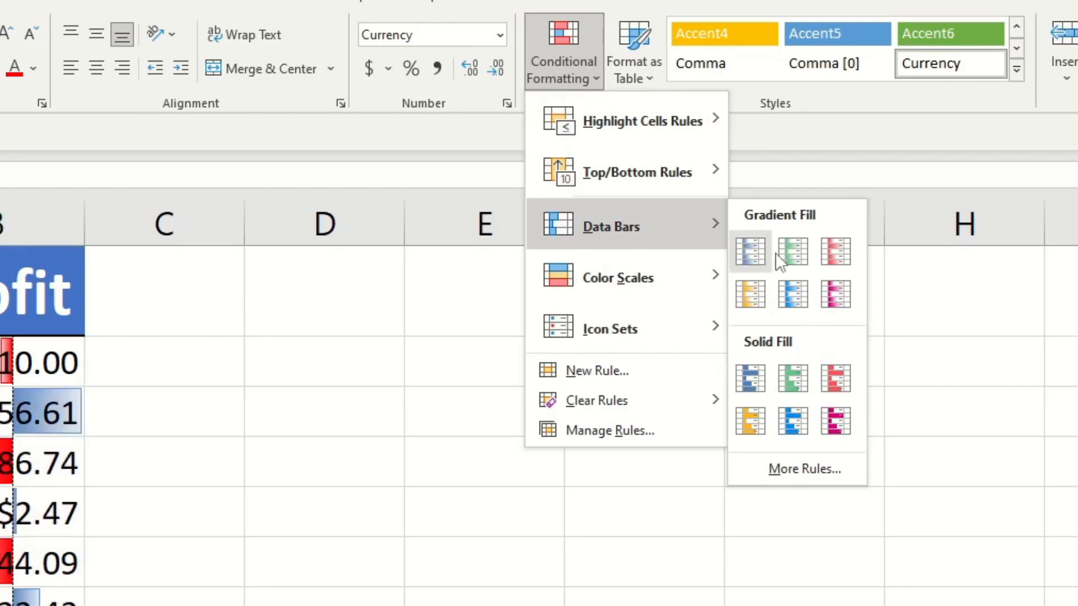
mouse_move(836, 378)
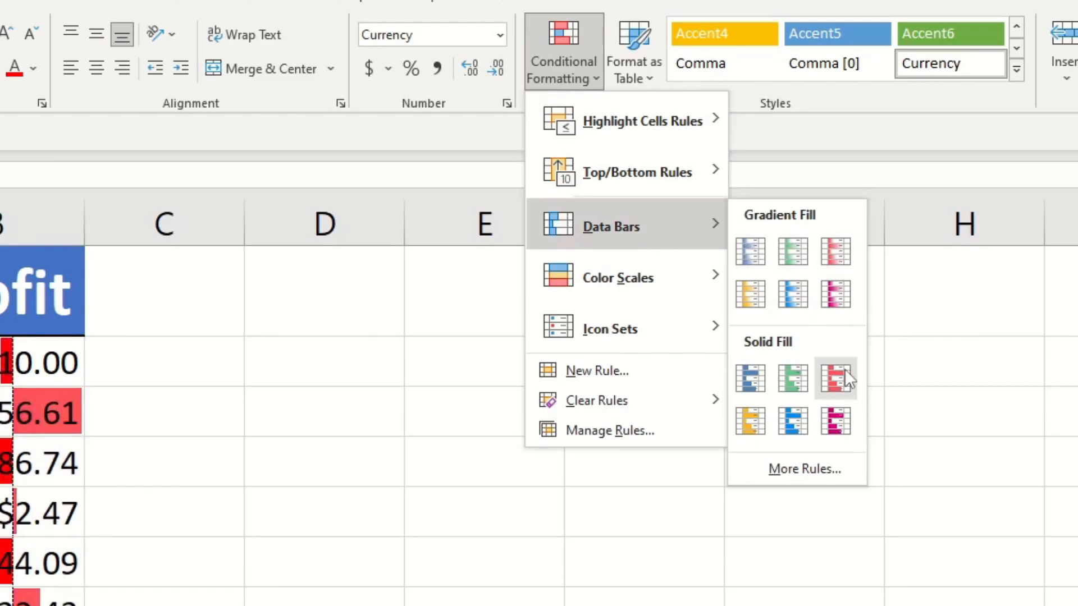
mouse_move(836, 378)
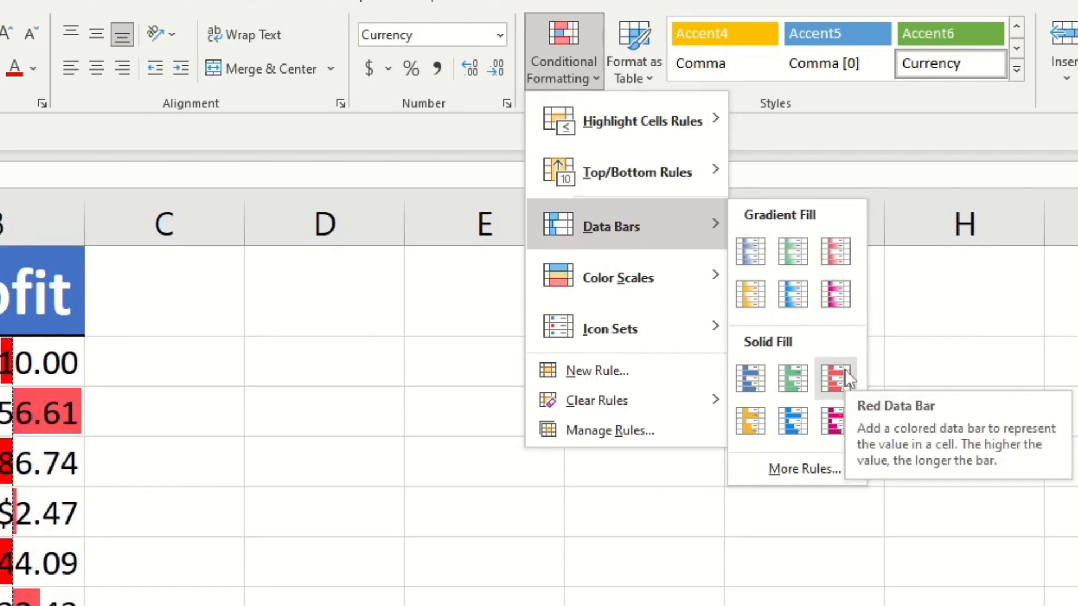
mouse_move(793, 379)
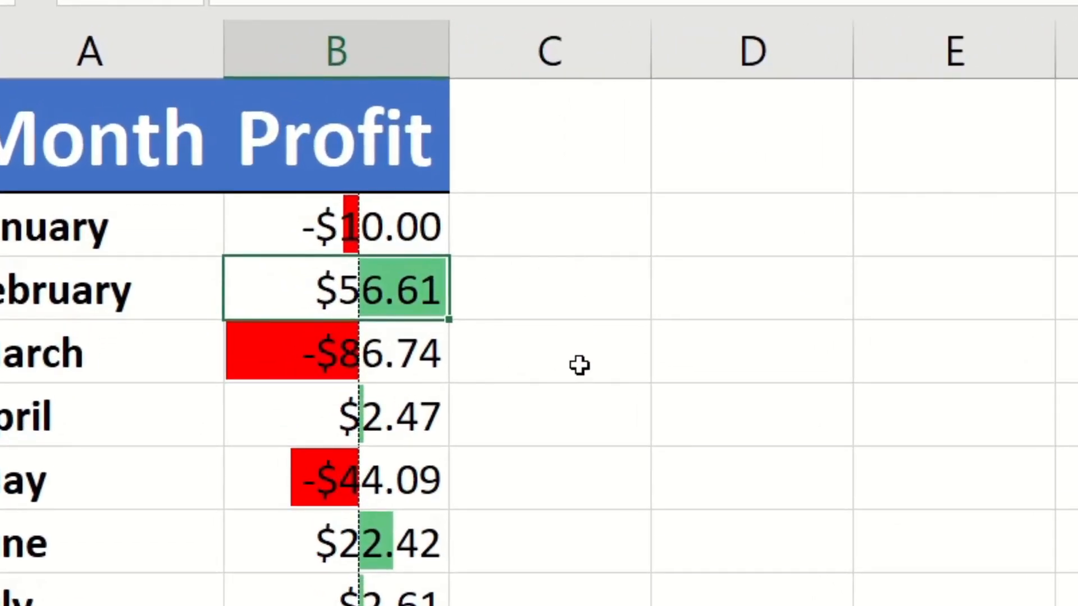
left_click(335, 352)
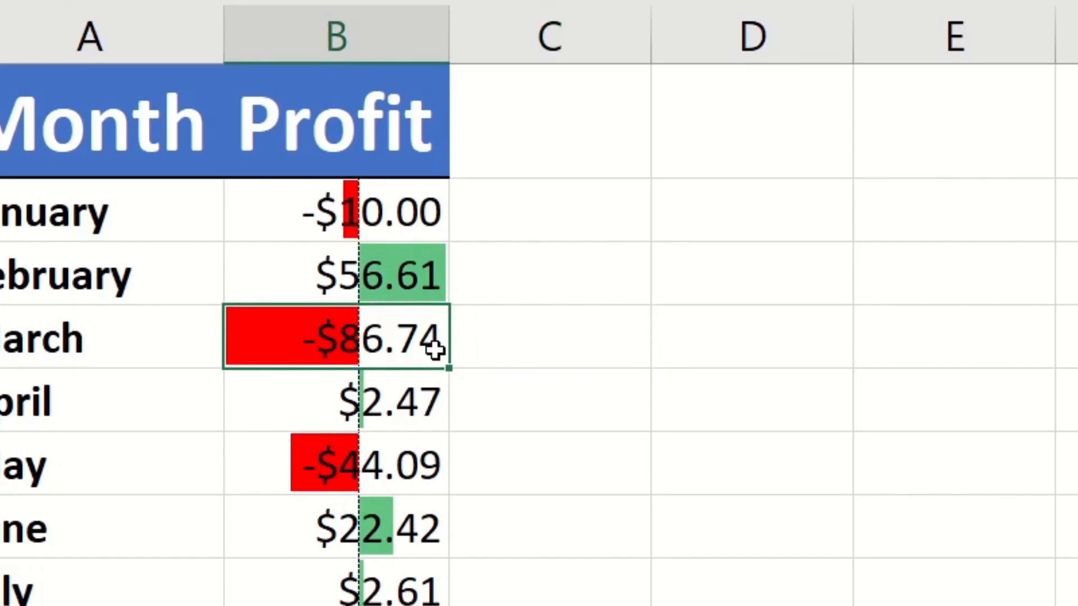
scroll("down", 3)
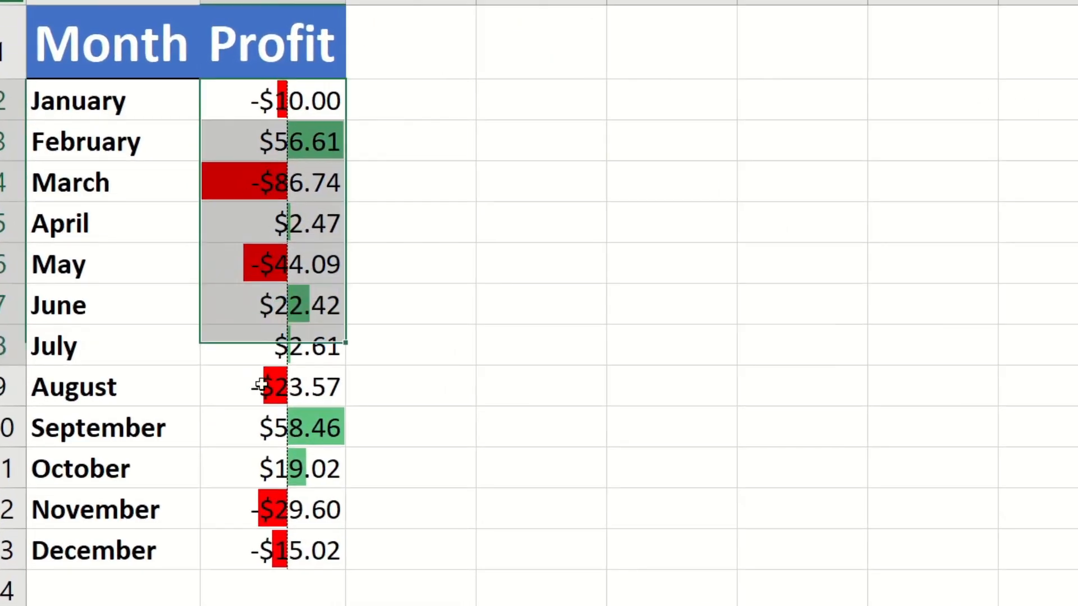
scroll("down", 3)
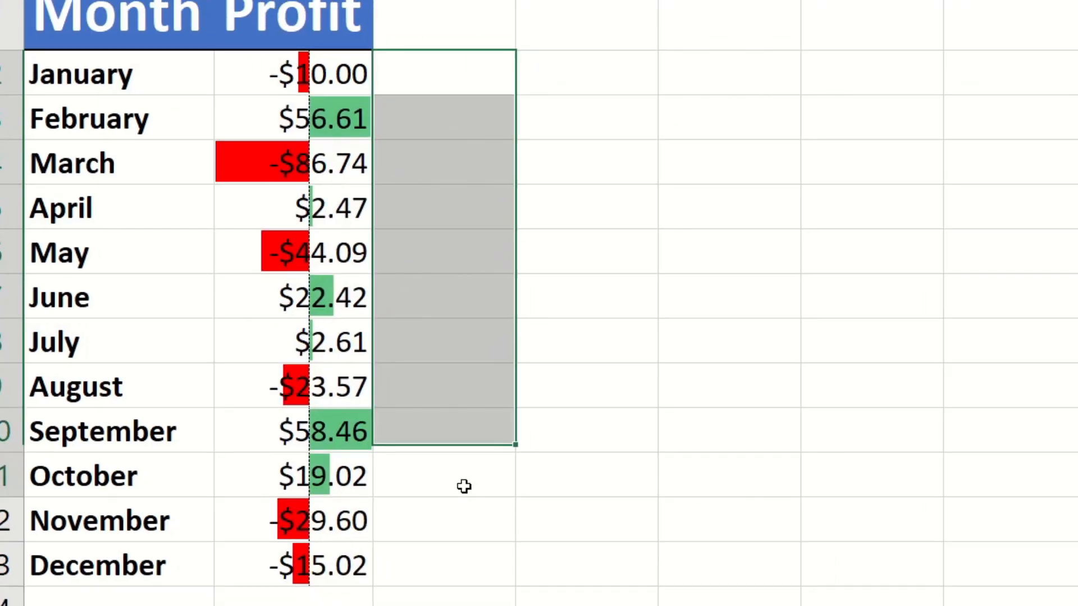
Clear the conditional formatting rules from the January–December Profit cells B2:B13
left_click(642, 311)
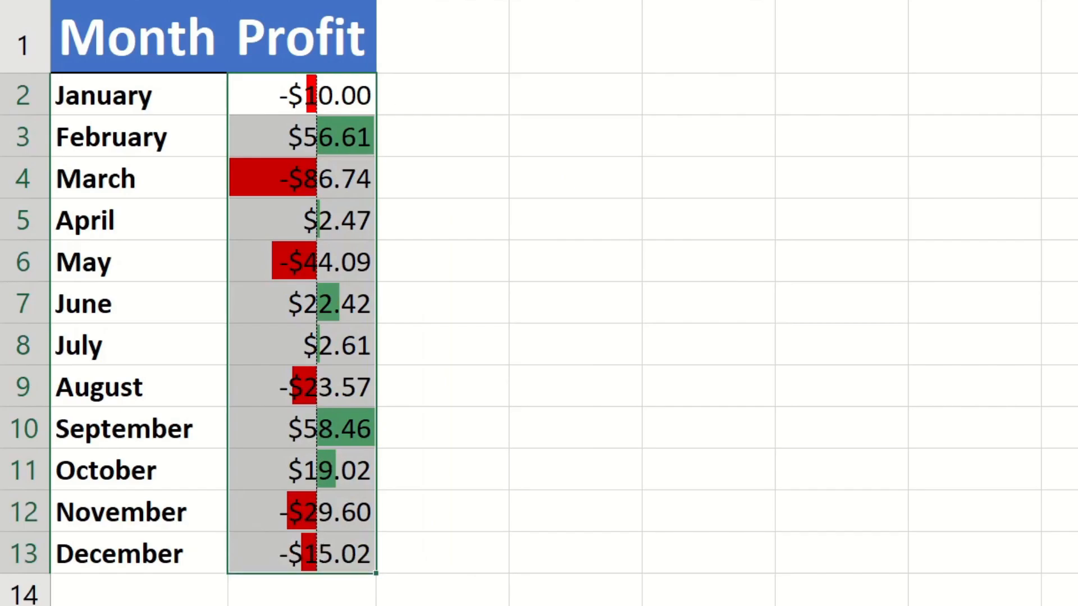
left_click(590, 55)
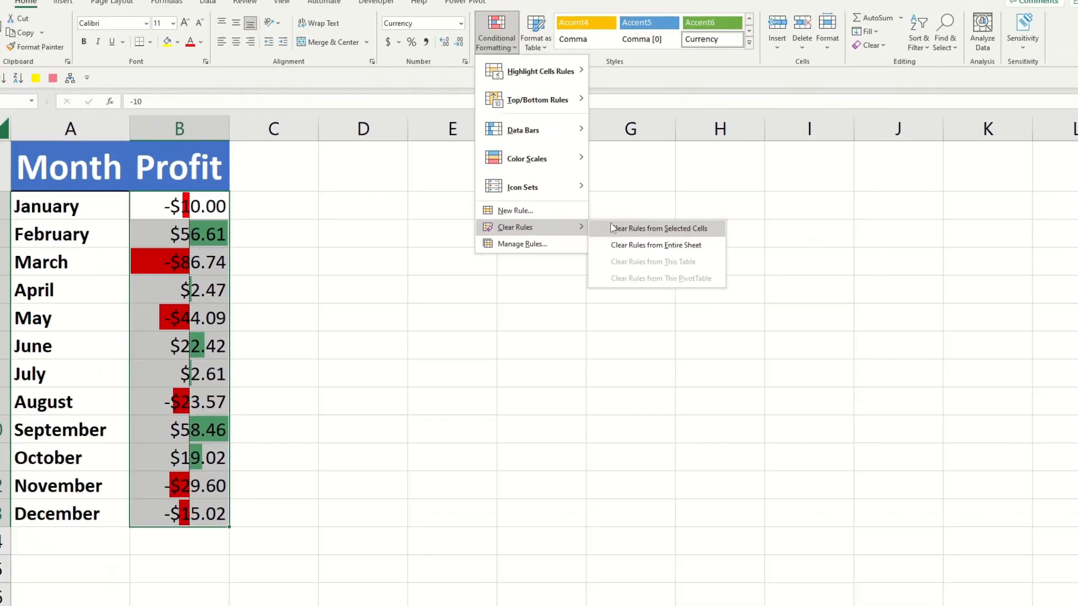
left_click(659, 229)
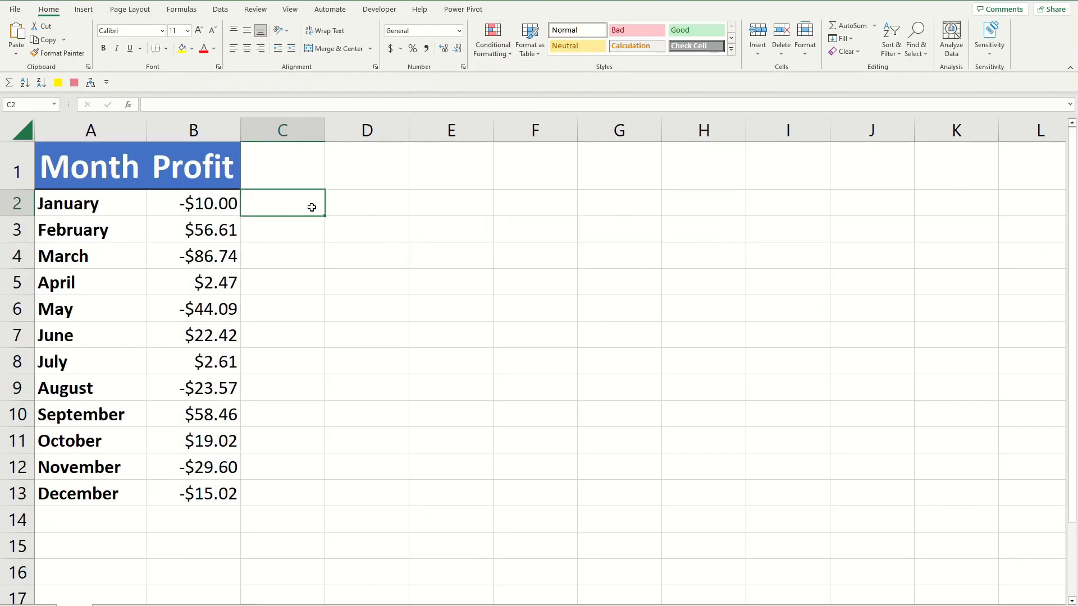
Enter =B2 in C2 and fill it down through C13
type("=B2")
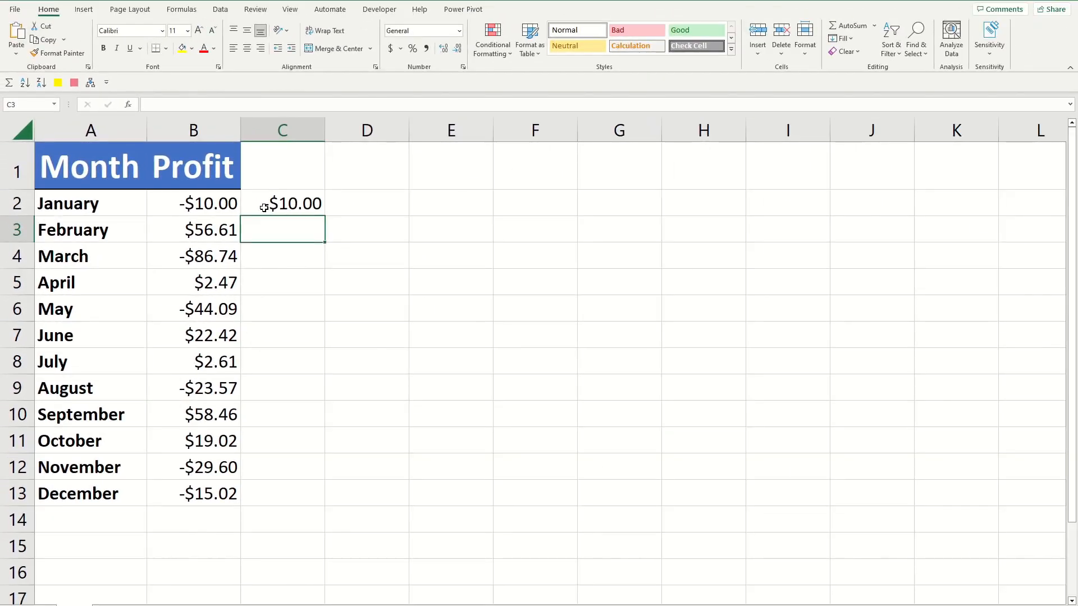
left_click(282, 203)
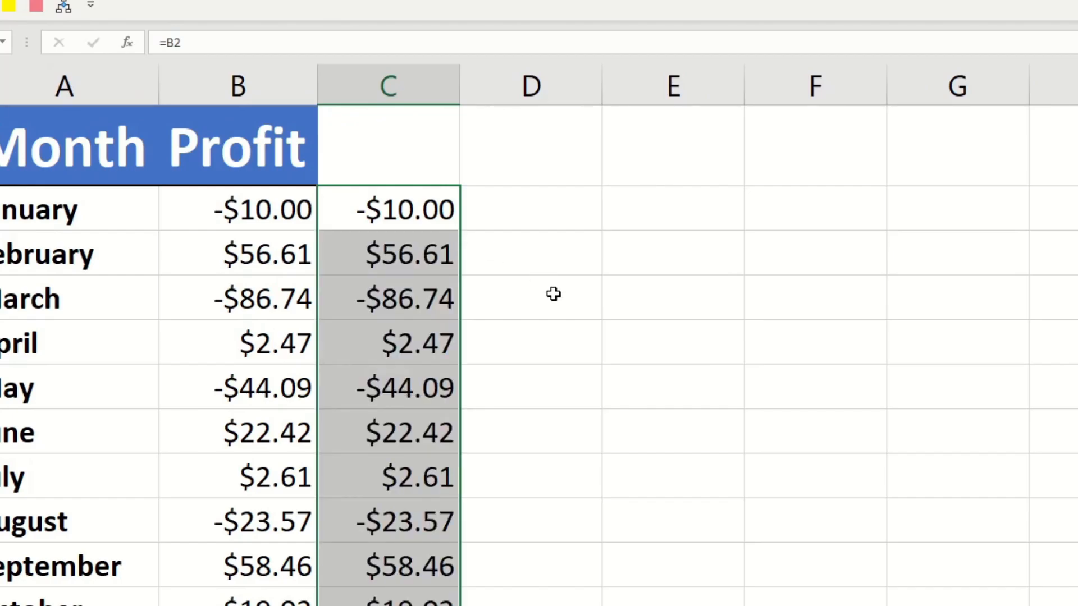
left_click(530, 297)
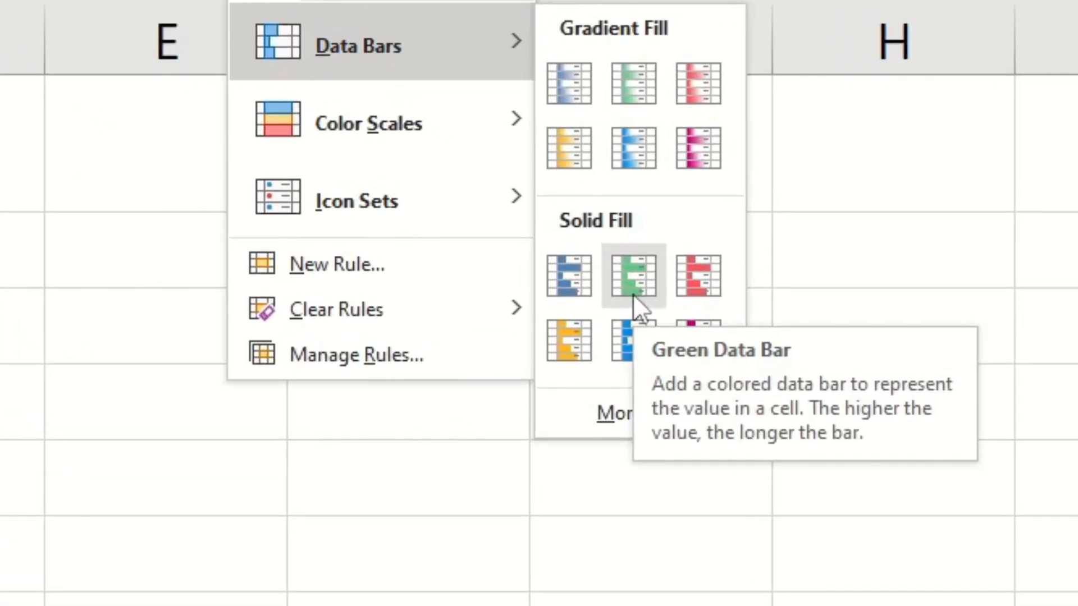
Apply the Solid Fill Green Data Bar to helper cells C2:C13
left_click(633, 276)
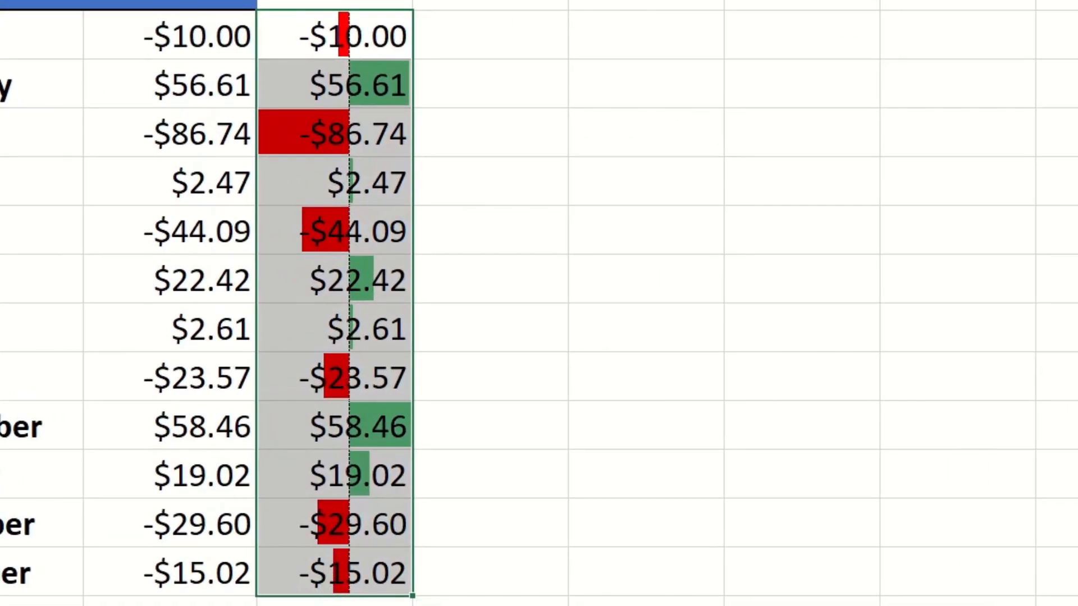
Edit the helper column's data bar rule to tick Show Bar Only
left_click(588, 67)
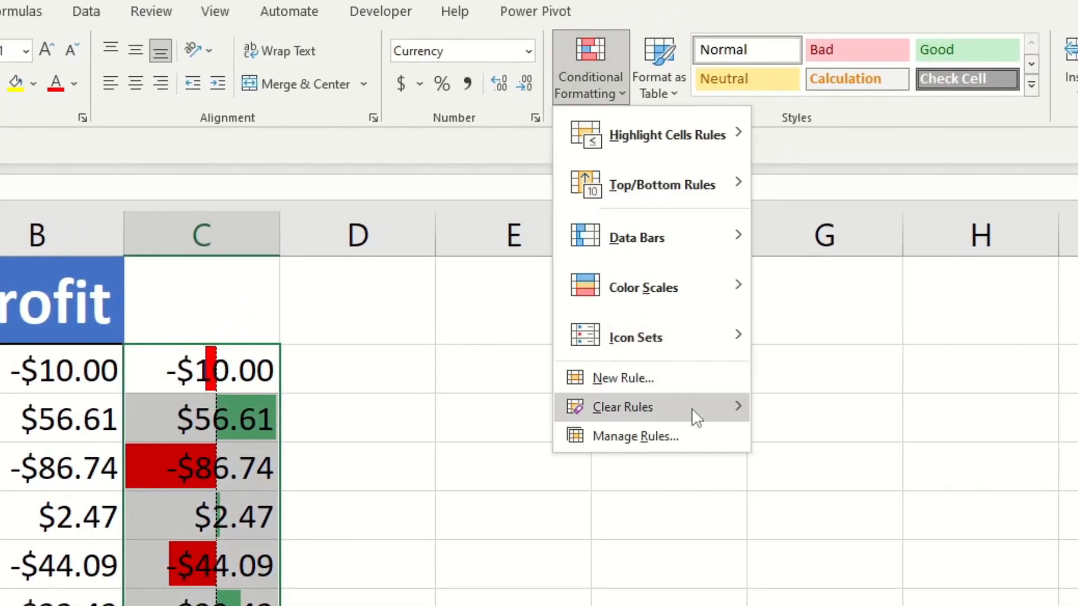
left_click(636, 436)
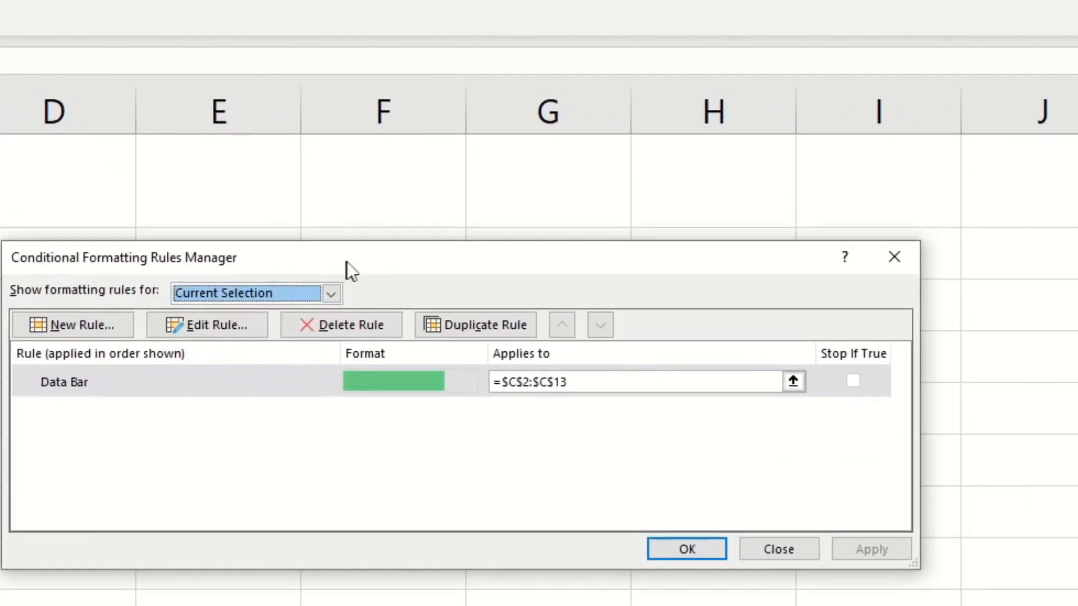
left_click(207, 325)
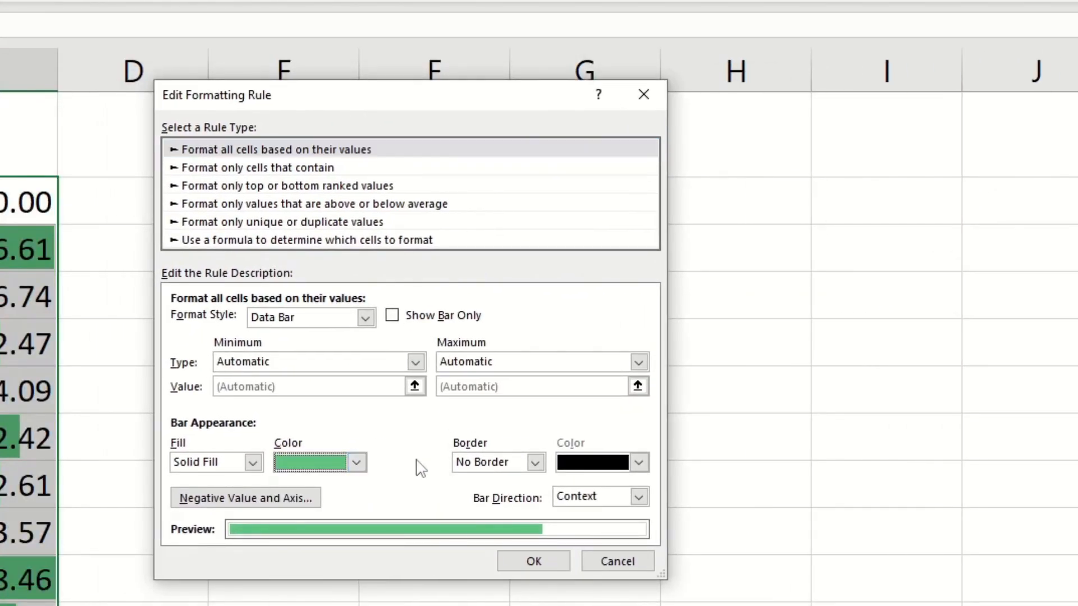
mouse_move(364, 493)
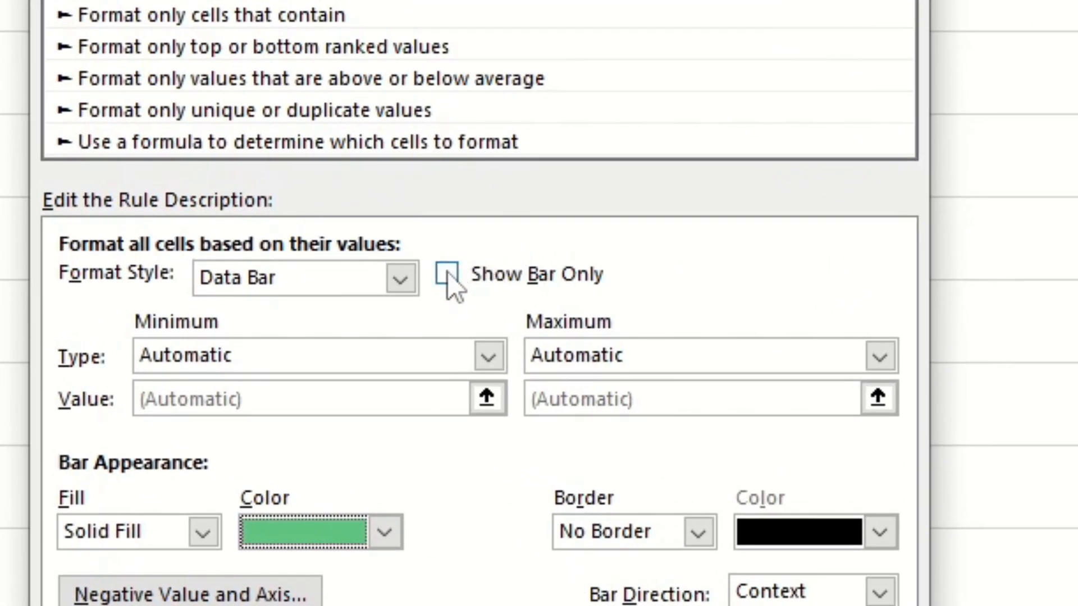
left_click(867, 414)
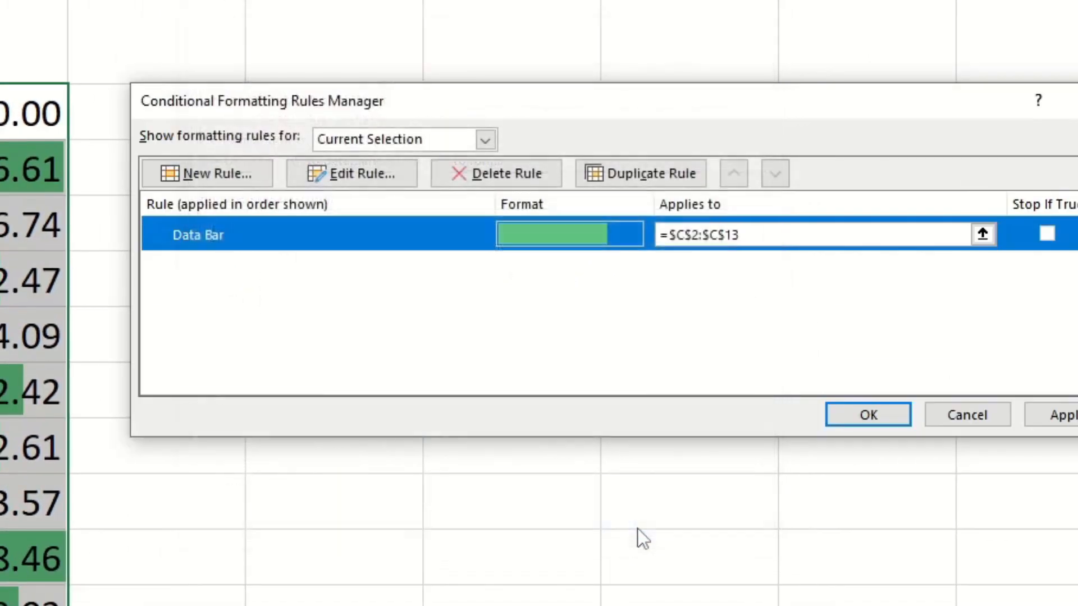
left_click(867, 415)
type("2.61")
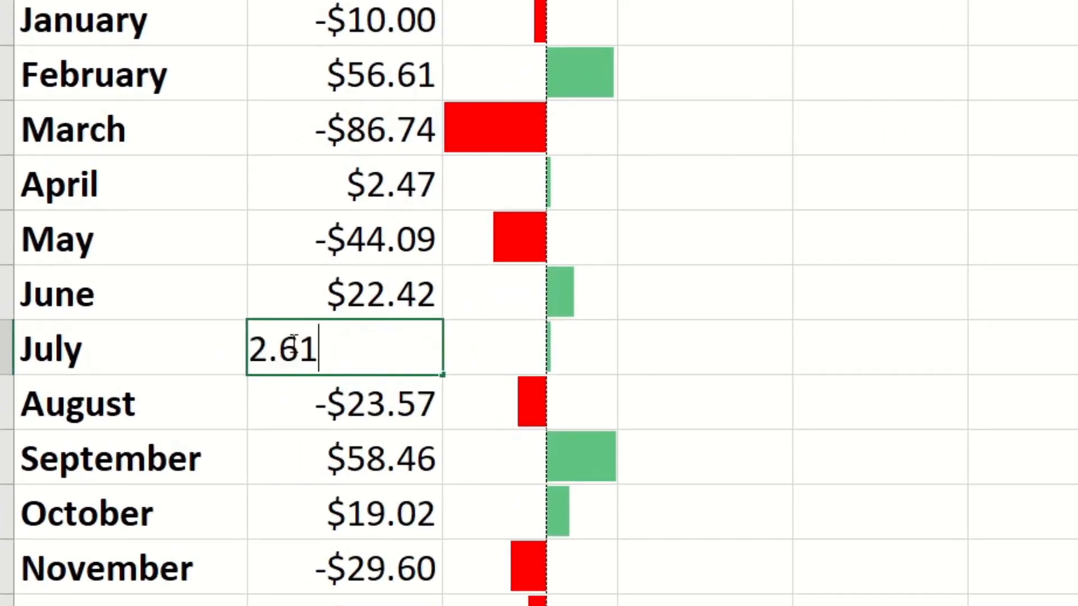
Enter 100 as July's profit in B8 and check C8's bar
key("Return")
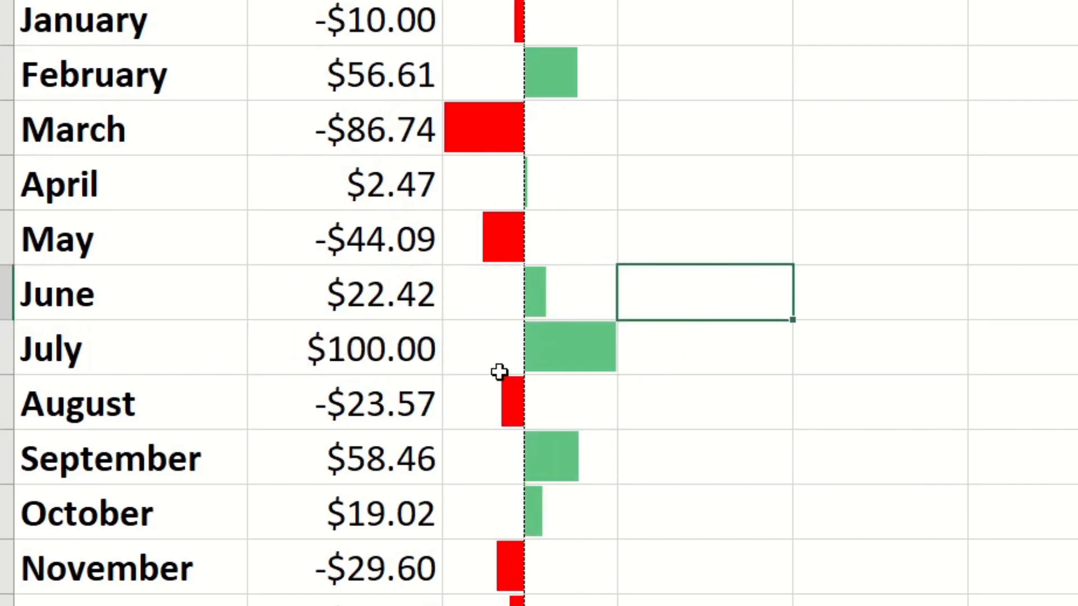
scroll("right", 3)
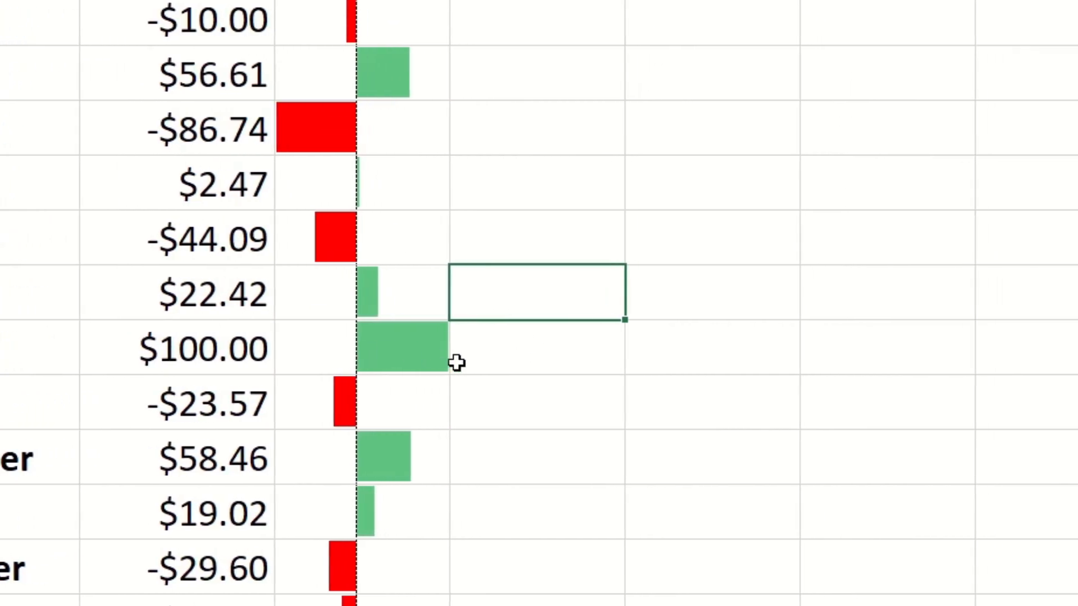
left_click(206, 346)
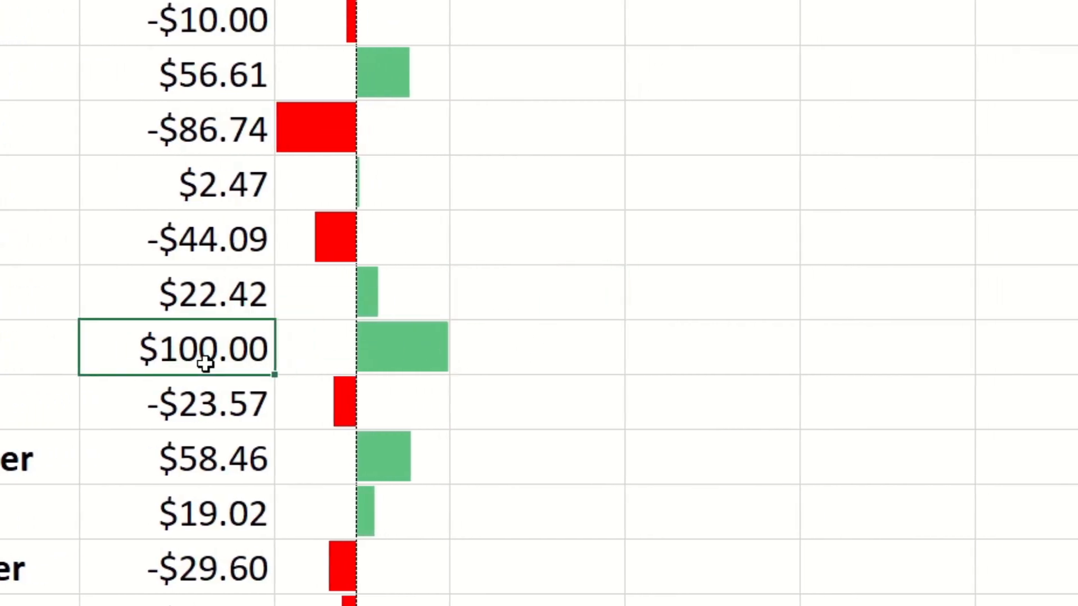